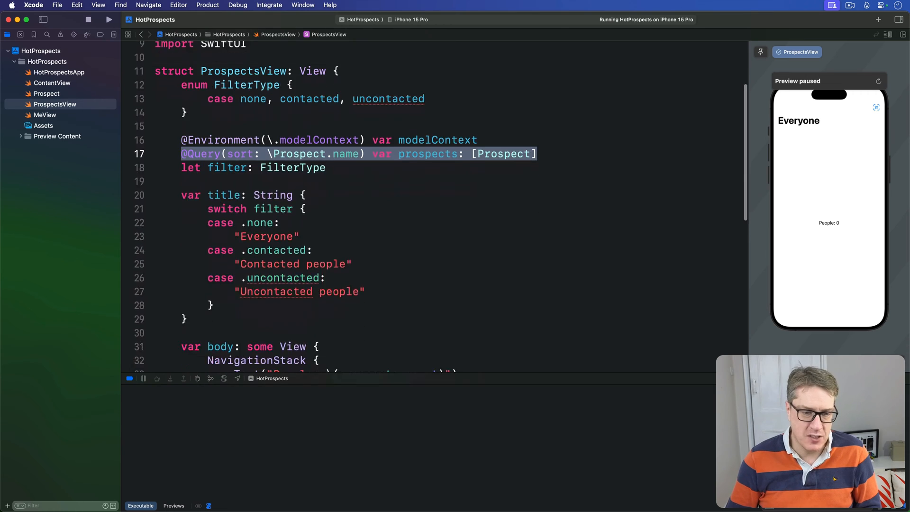
Add init(filter: FilterType) to ProspectsView that stores self.filter = filter.
scroll(down, 3)
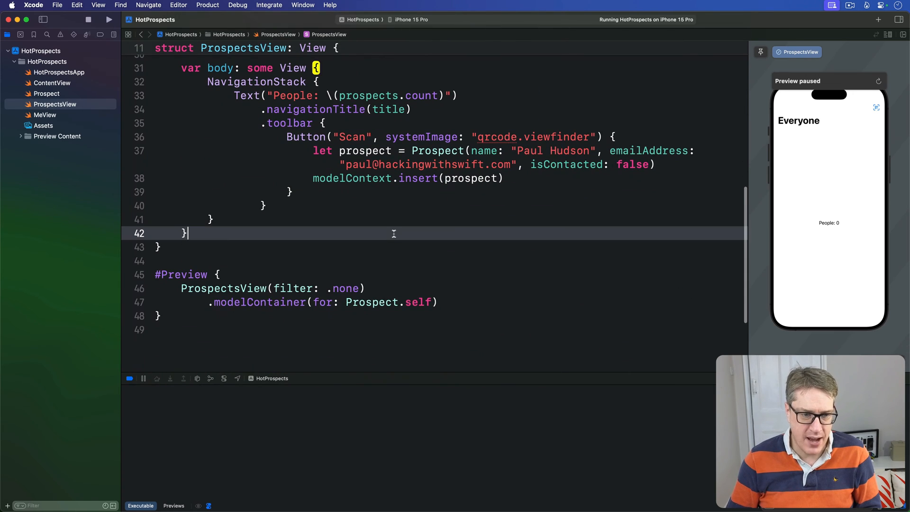
text(init(filter: FilterType) {)
text(s)
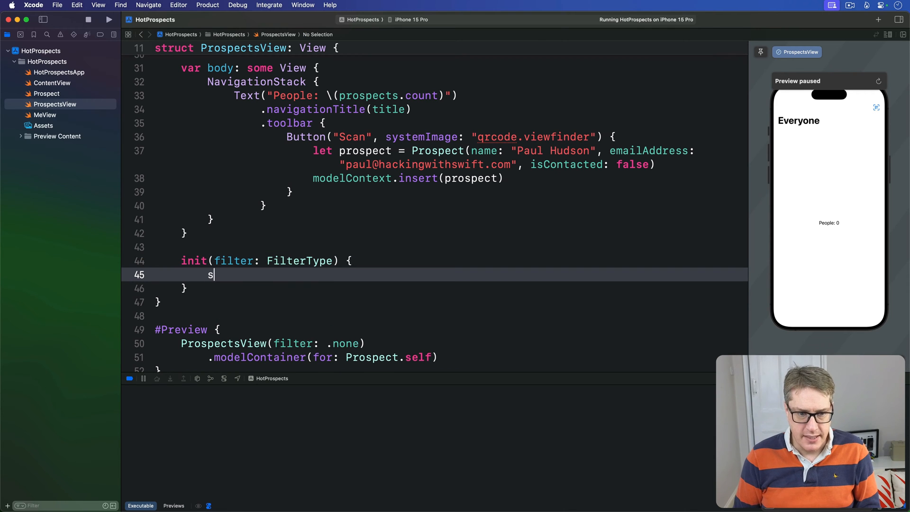
text(elf.filter)
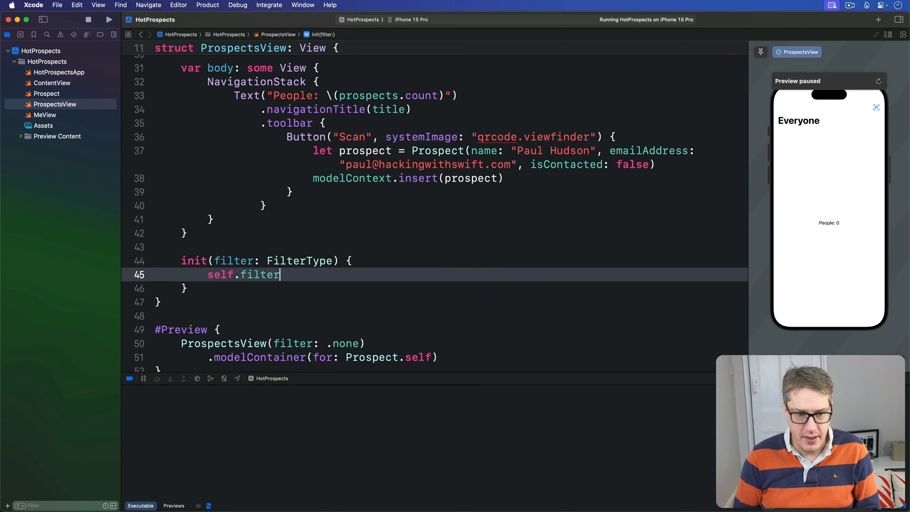
text(= filter)
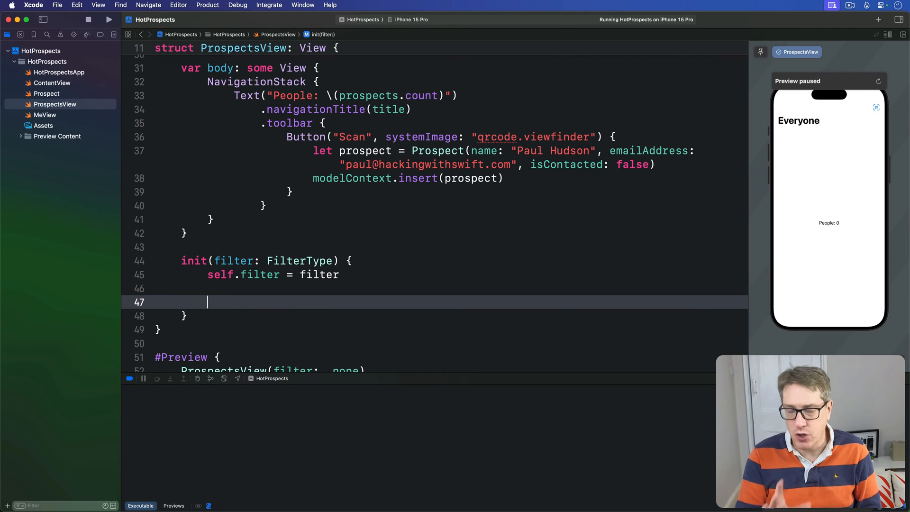
For any filter other than .none, compute let showContactedOnly = filter == .contacted.
text(if filter !=)
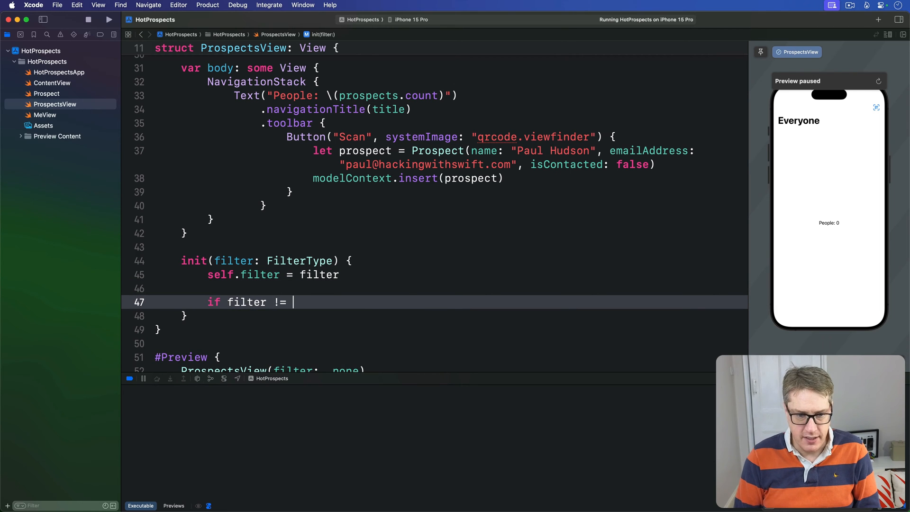
text(.none {)
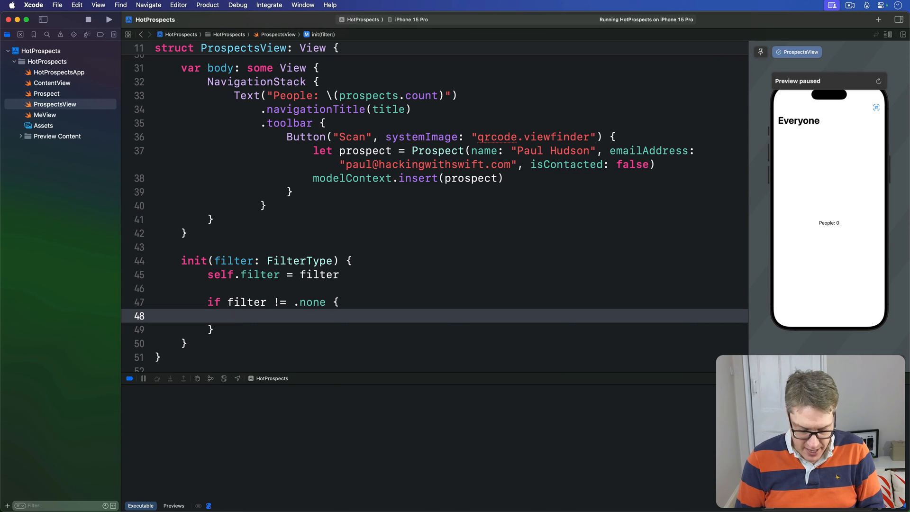
text(let showContacted)
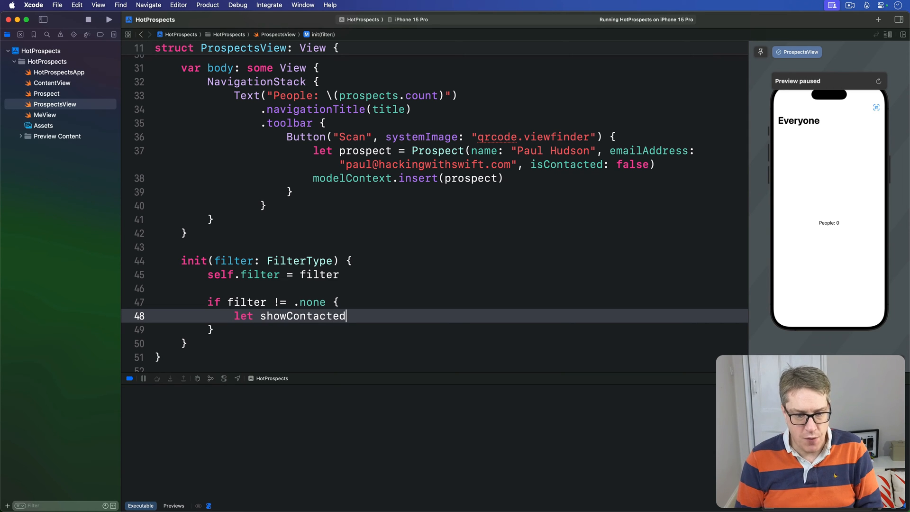
text(Only = filter == .contacted)
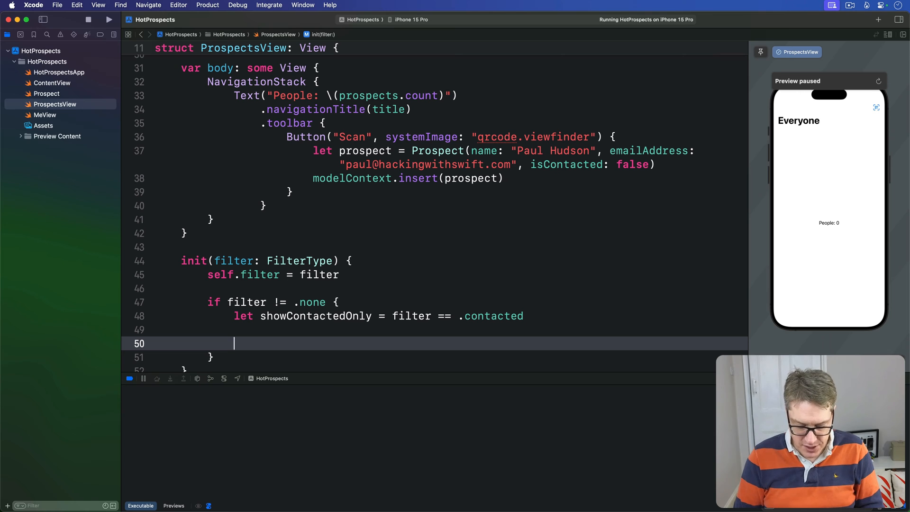
Assign _prospects a Query with #Predicate { $0.isContacted == showContactedOnly }.
text(_prospects =)
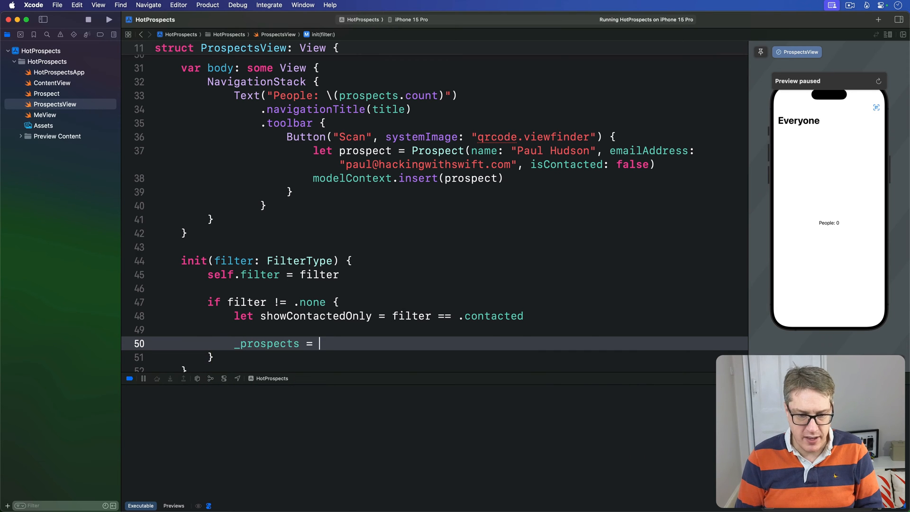
text(Query(filter: #Predicate {)
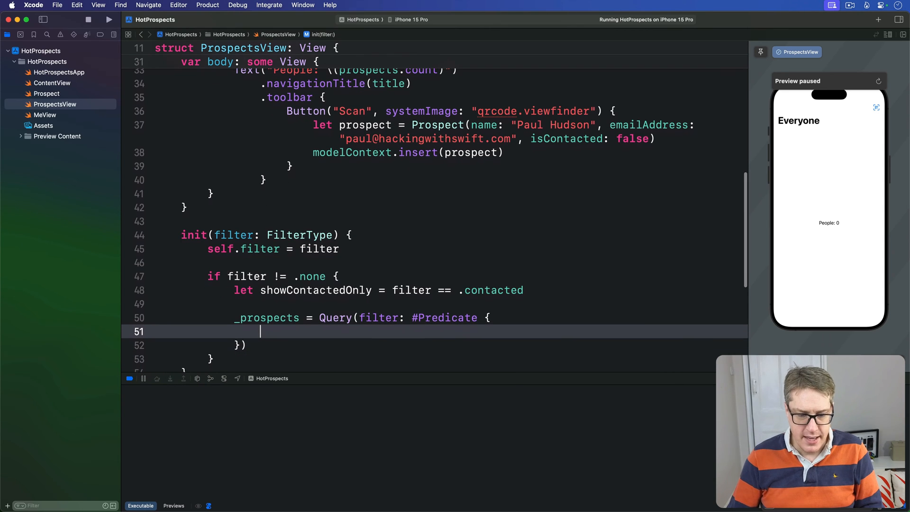
text($0.)
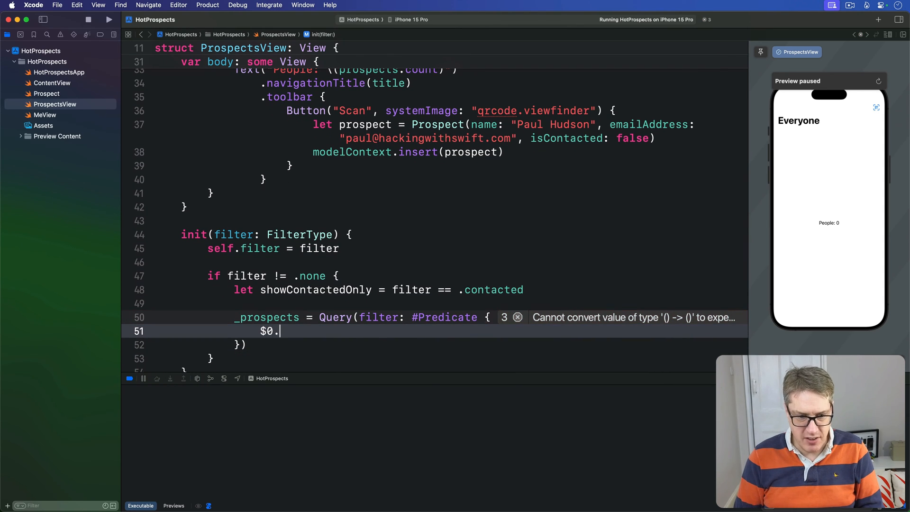
text(isContacted ==)
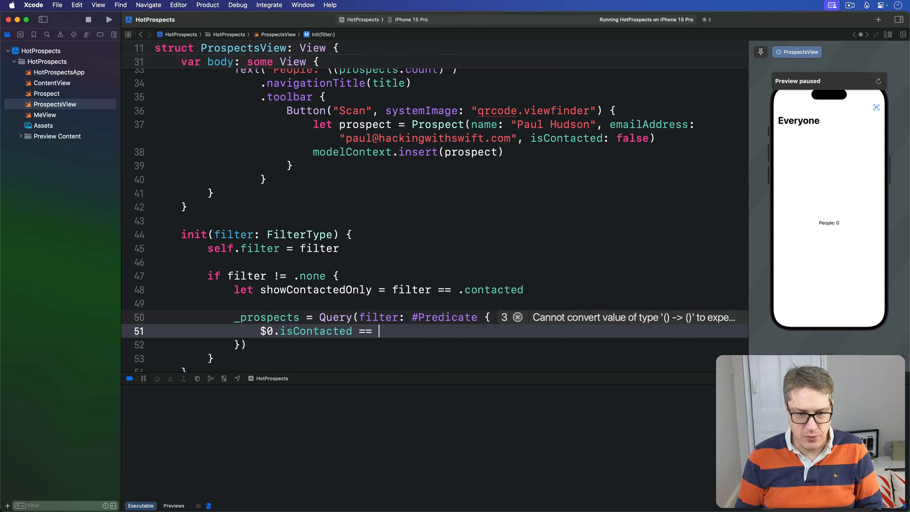
text(showContactedOnly)
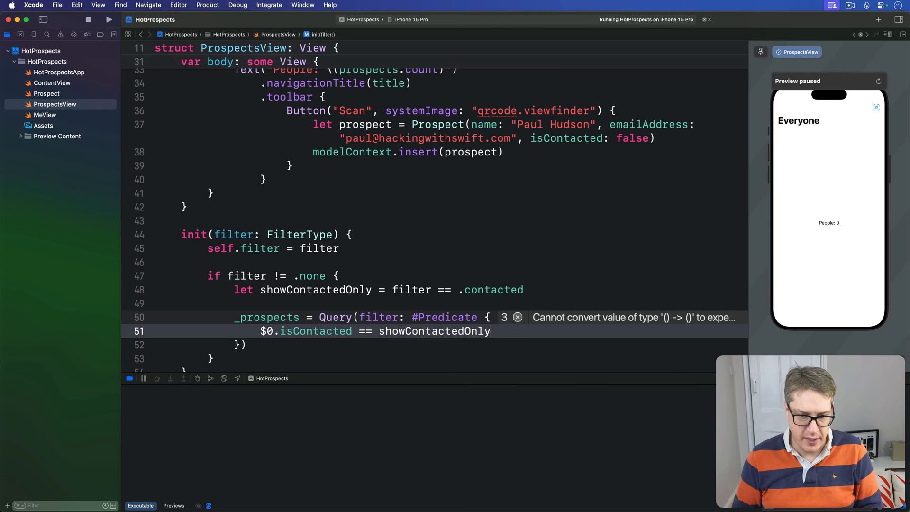
Sort the Query with [SortDescriptor(\Prospect.name)].
text(, so)
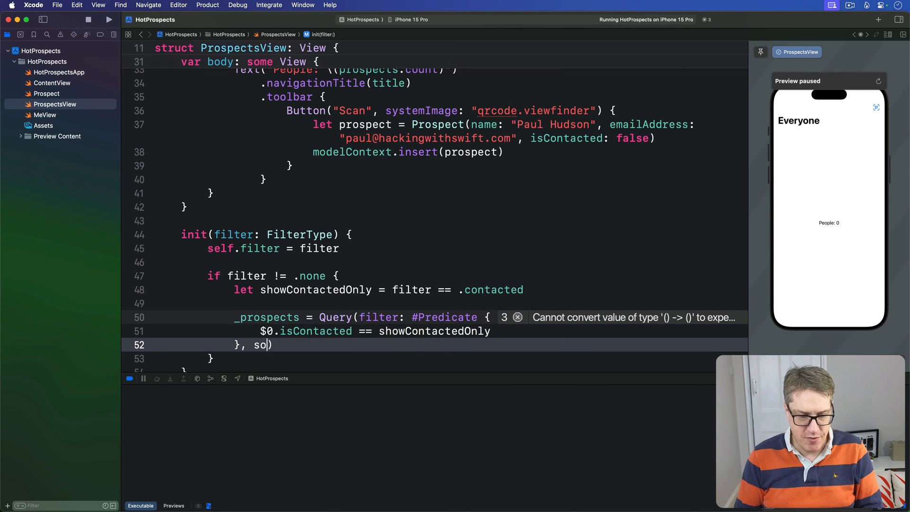
text(rt: [SortDescriptor()
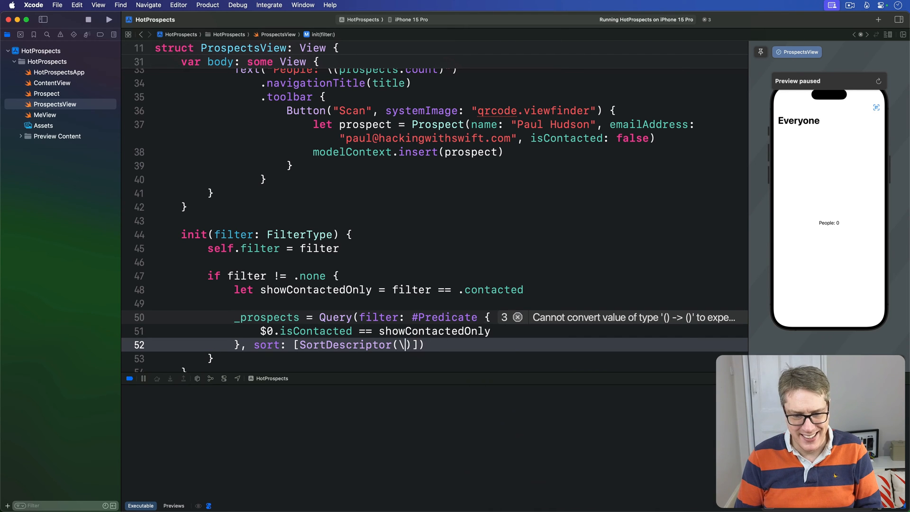
text(\Prospect.name)
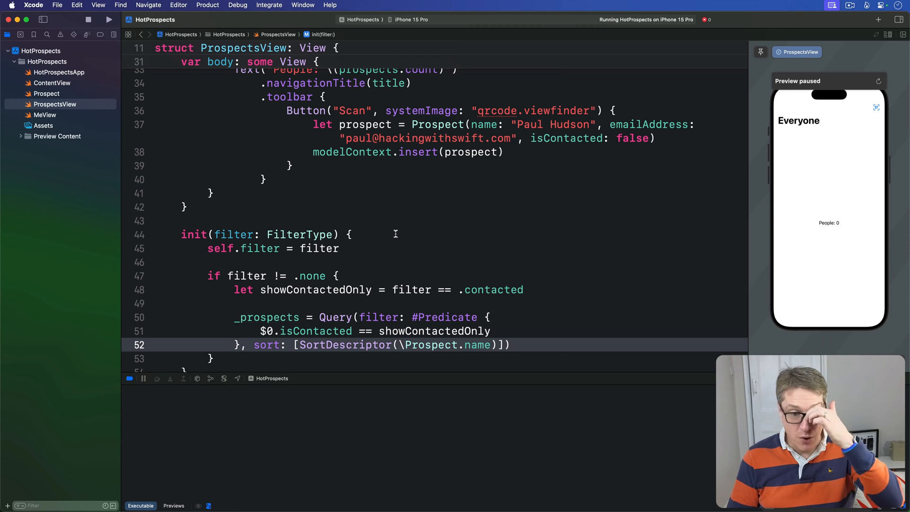
drag(319, 317, 510, 345)
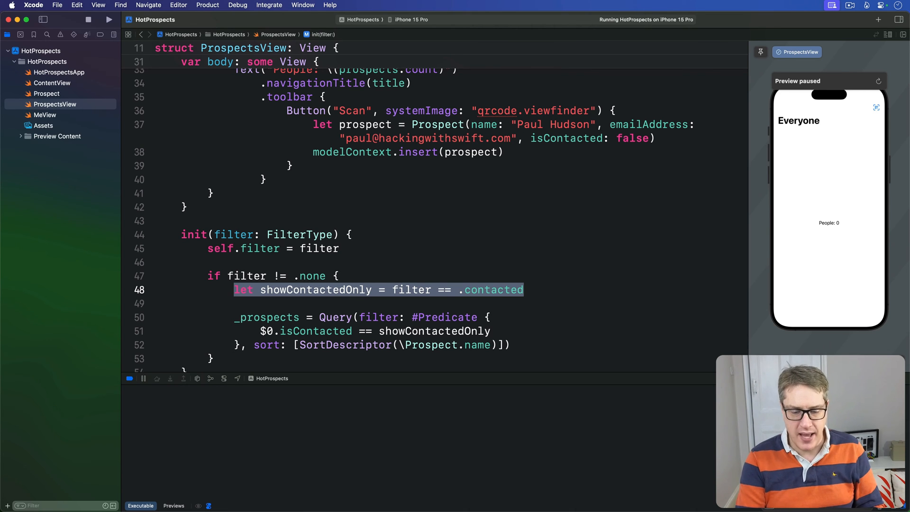
click(388, 289)
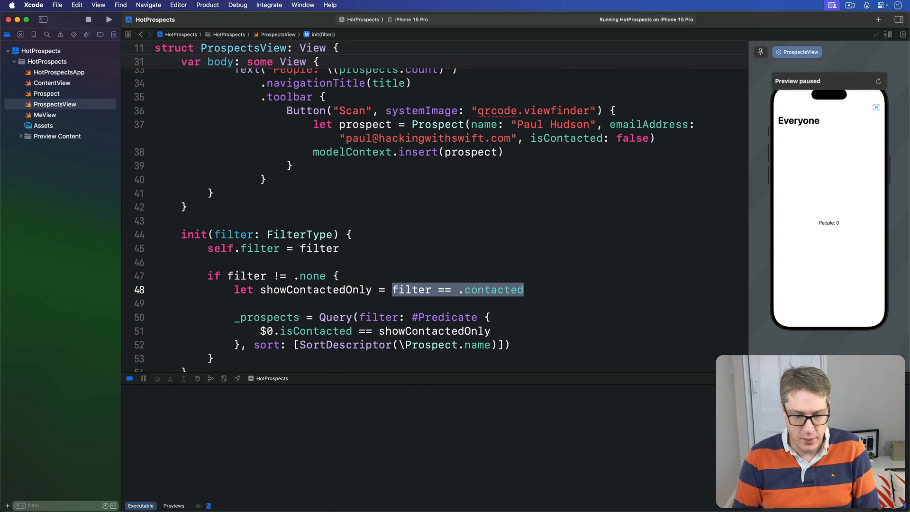
text(false)
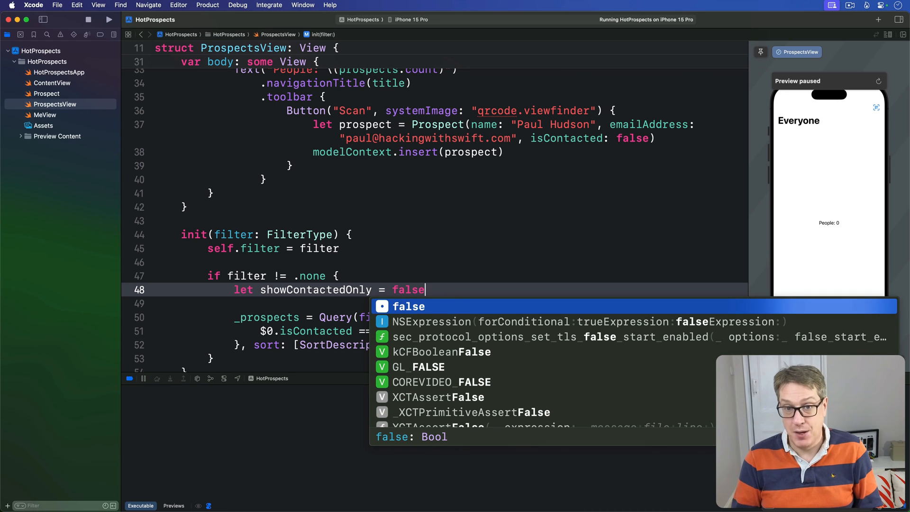
text(filter == .contacted)
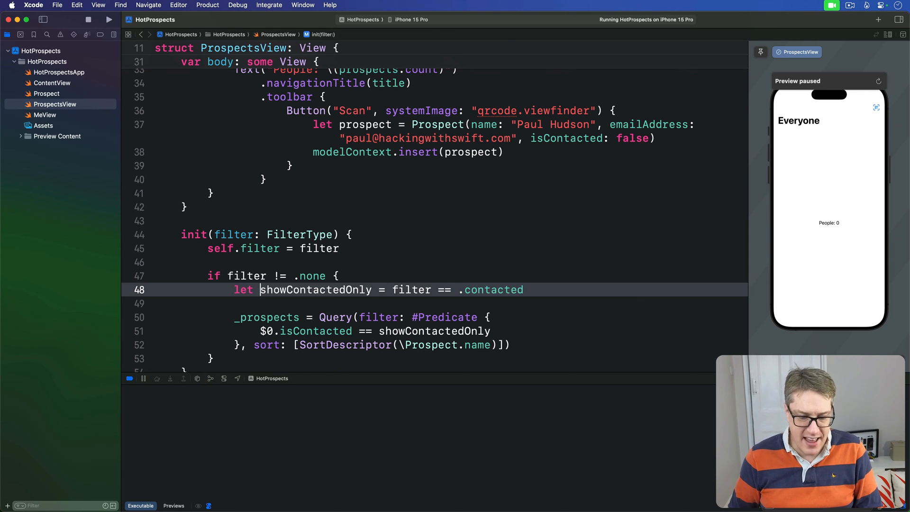
double_click(315, 290)
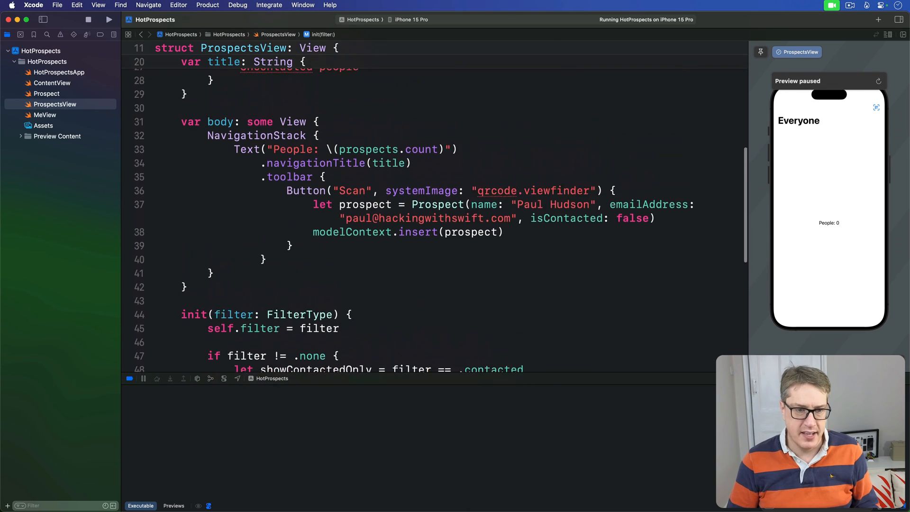
Replace the People count text with List(prospects) { prospect in VStack(alignment: .leading) }.
click(459, 155)
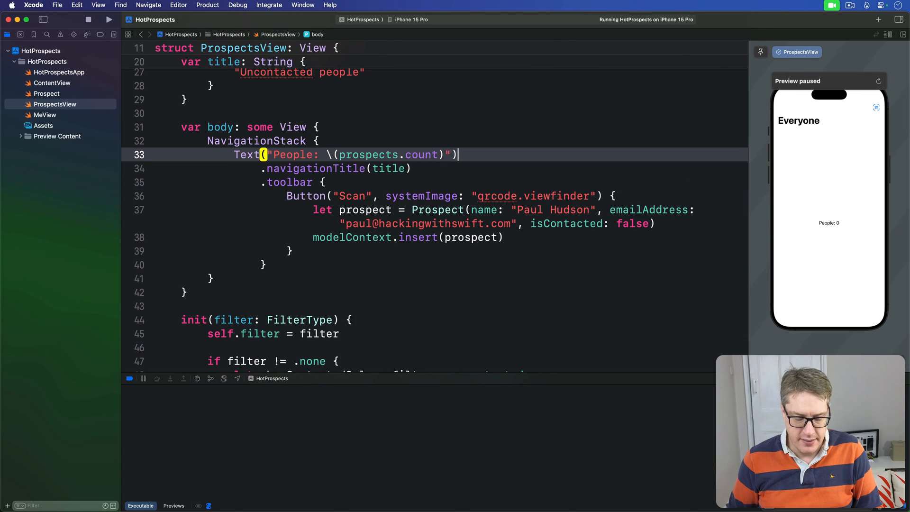
text(List(prospects)
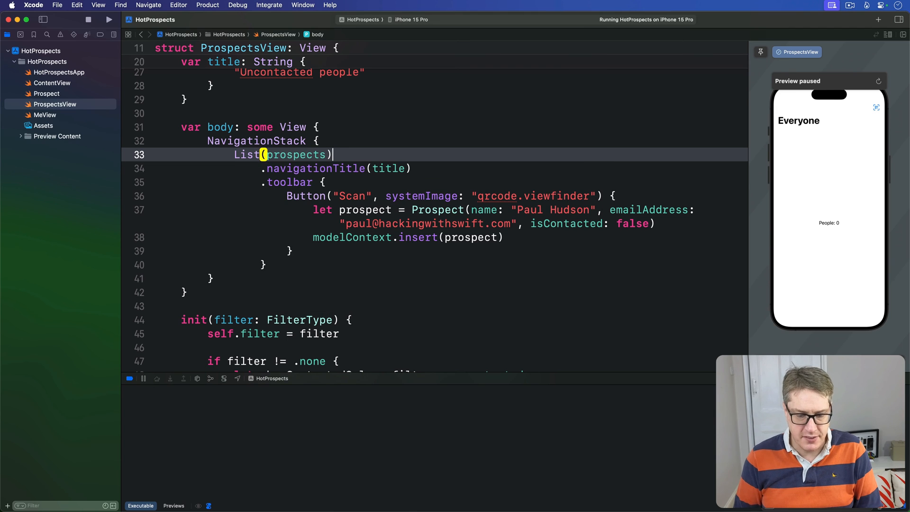
text({ props)
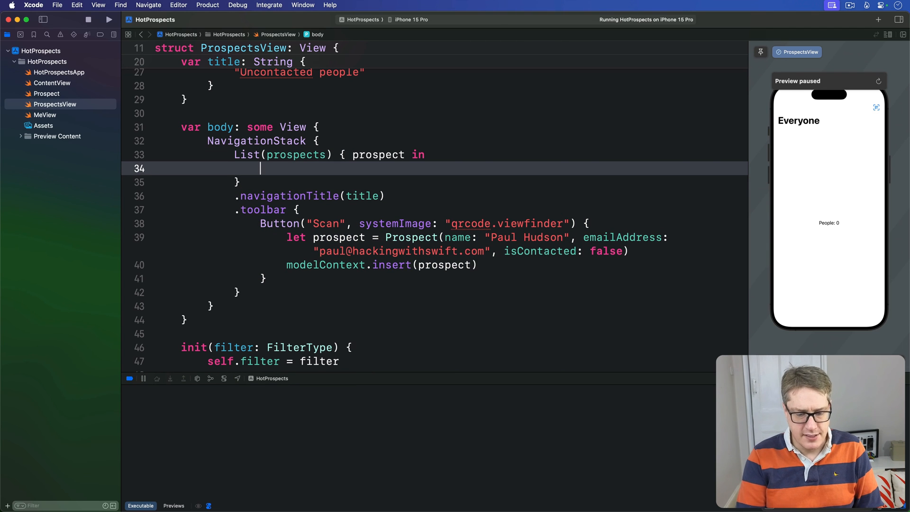
text(VStack(alig)
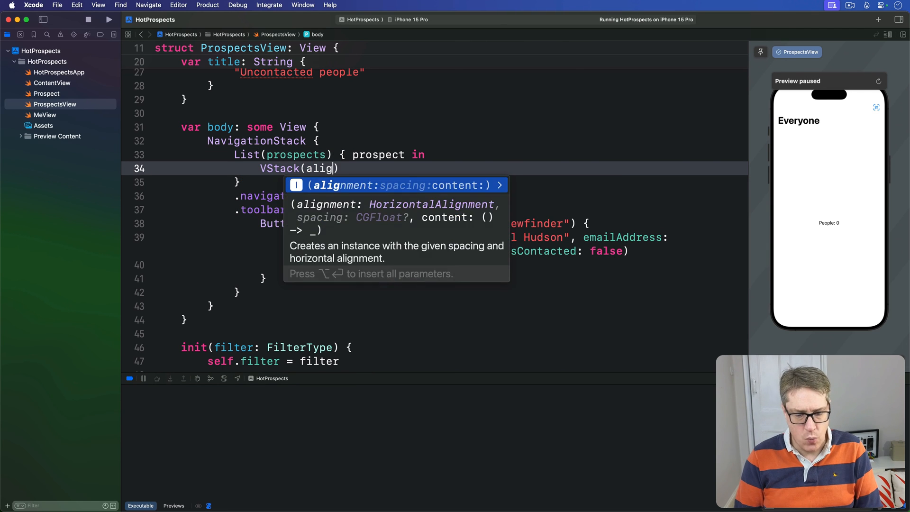
text(nment)
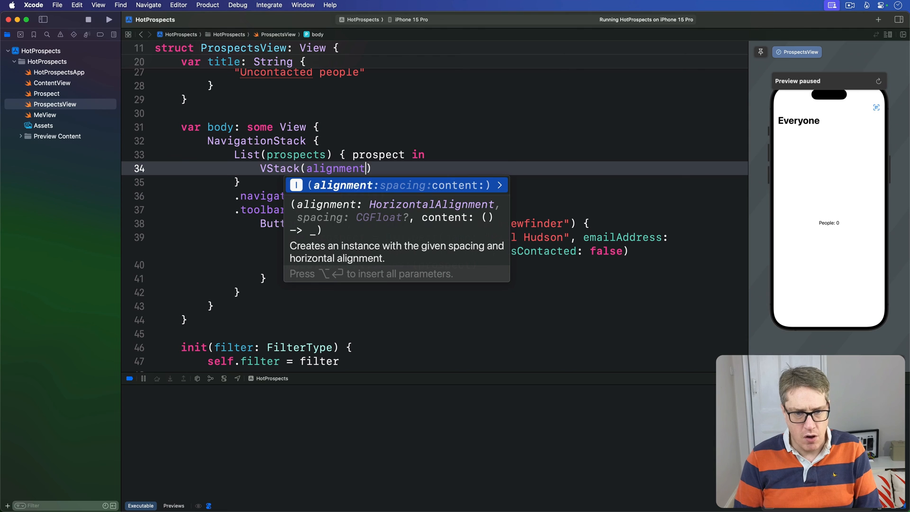
text(: .leading) {)
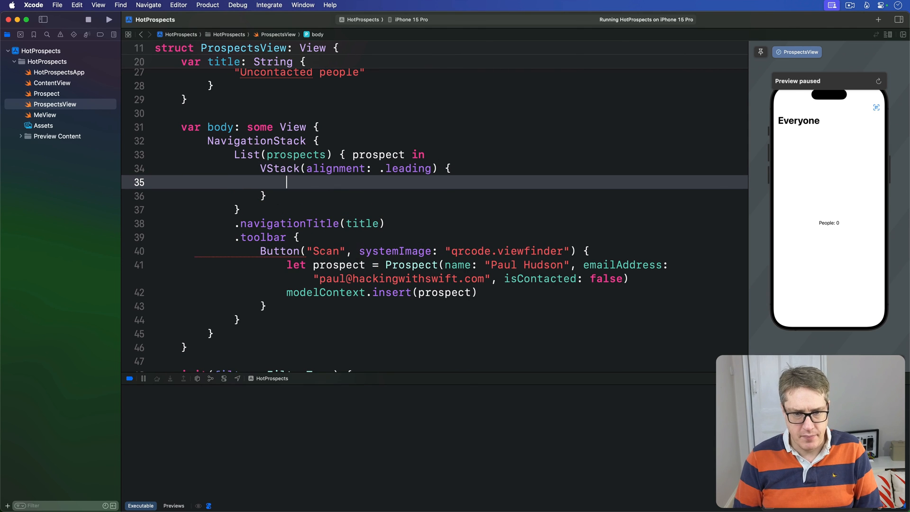
Show Text(prospect.name) as headline and Text(prospect.emailAddress) in .secondary style.
text(Text(prospect.name)
text(.font(.headline)
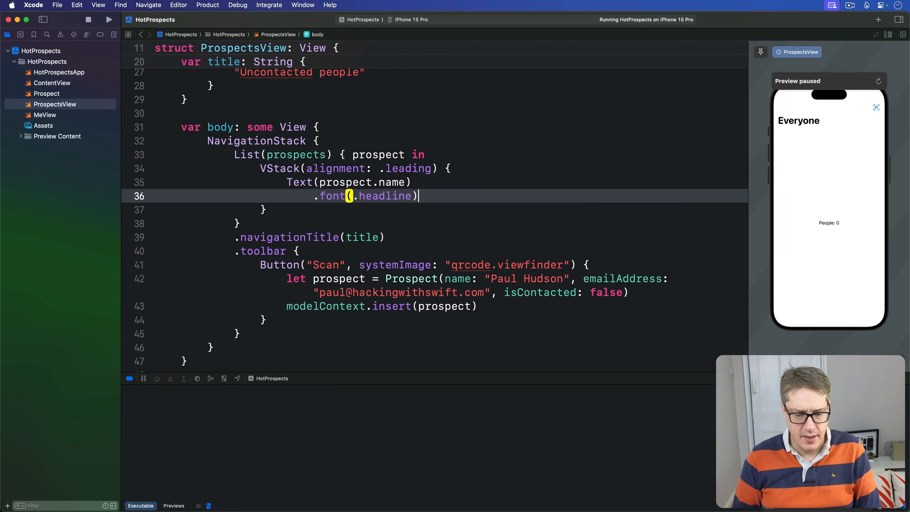
text(Text(prospect.emailAddress)
text(.foregroundStyle()
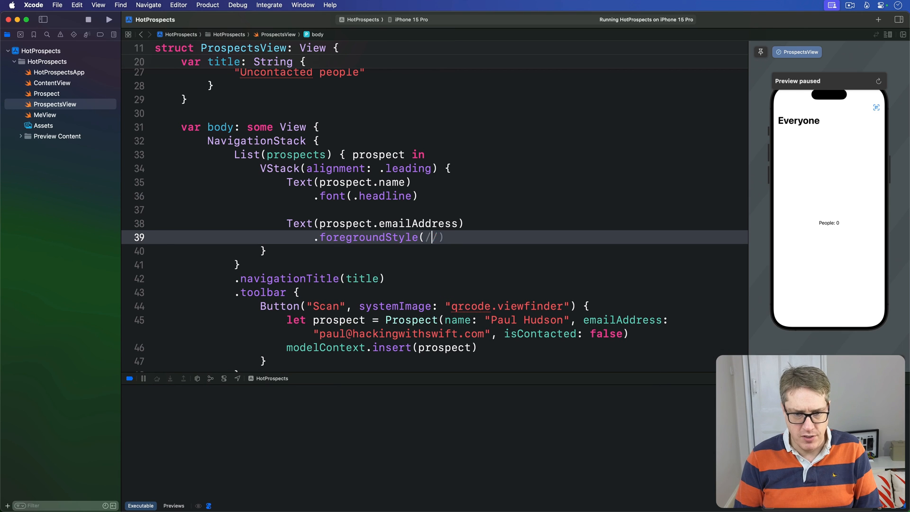
text(.secondary)
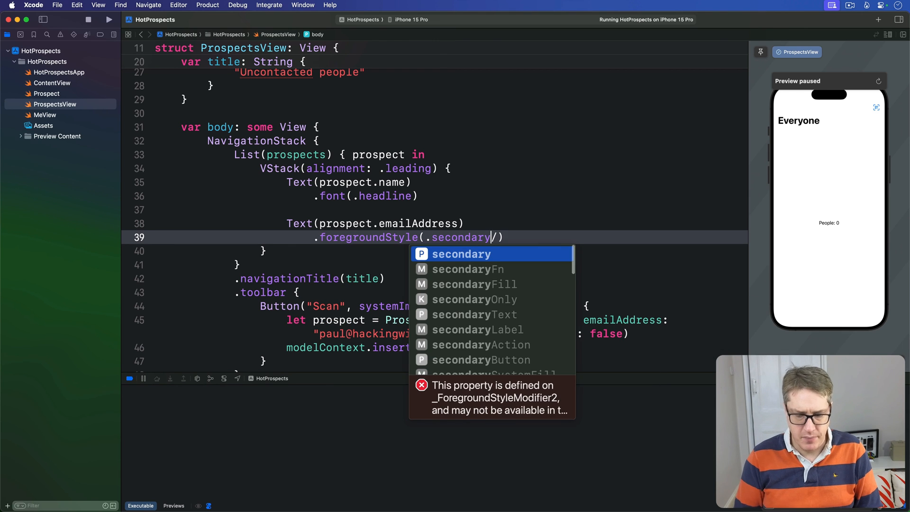